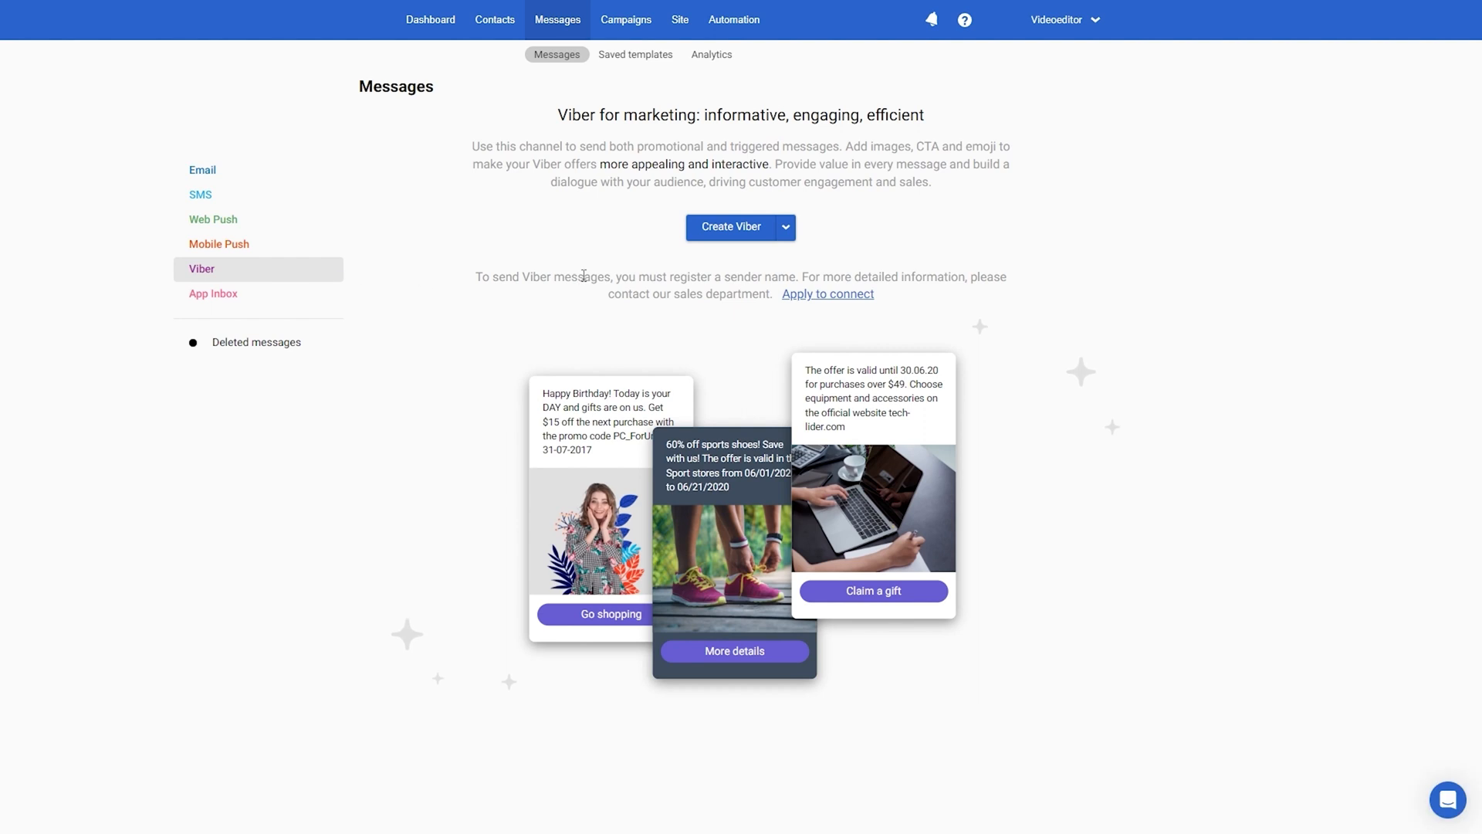
Step: Create a new Viber message named 'Test' and attach the Form tag
{"action": "left_click", "coordinate": [730, 227]}
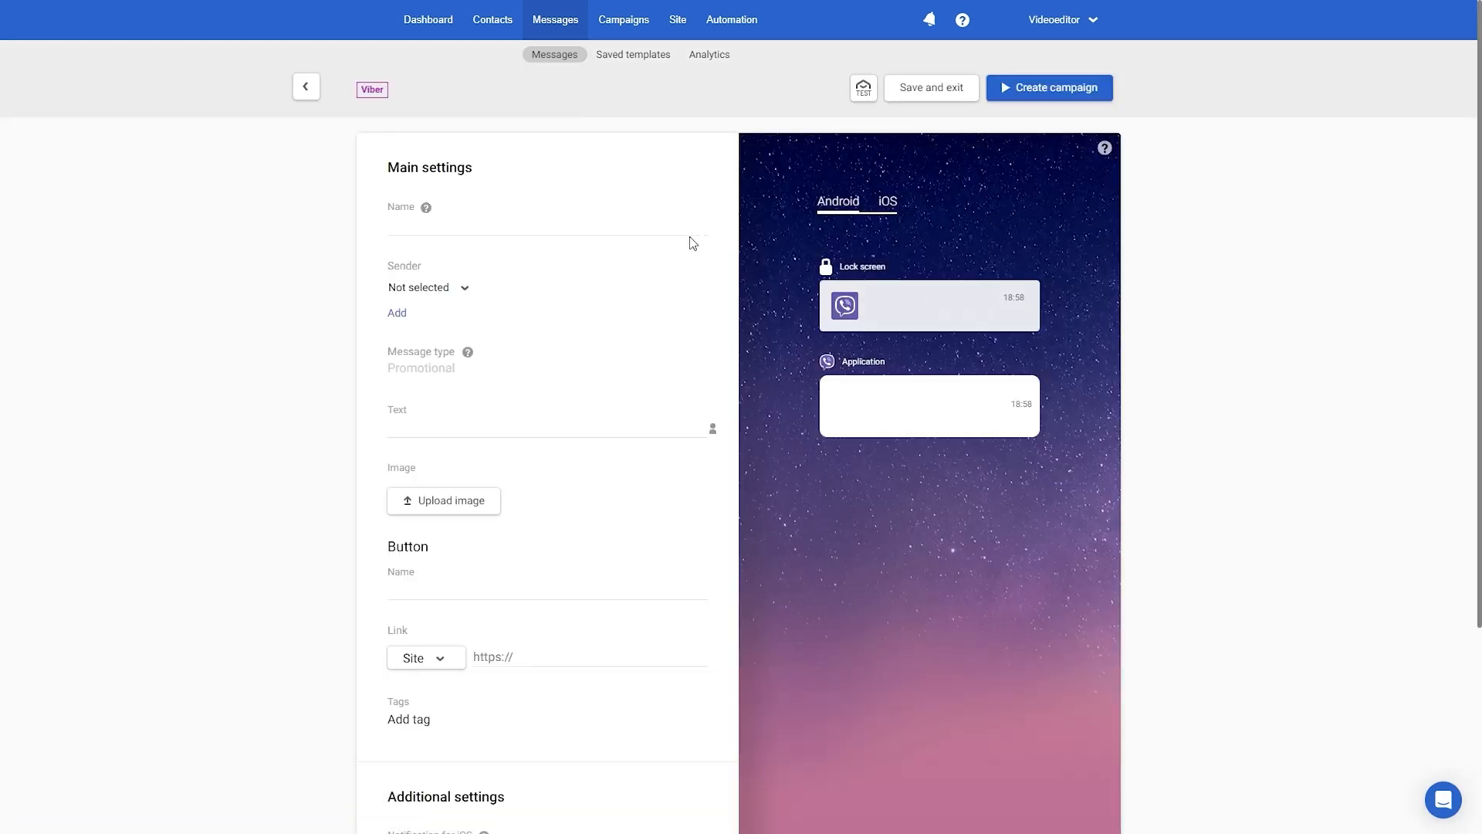
{"action": "left_click", "coordinate": [506, 224]}
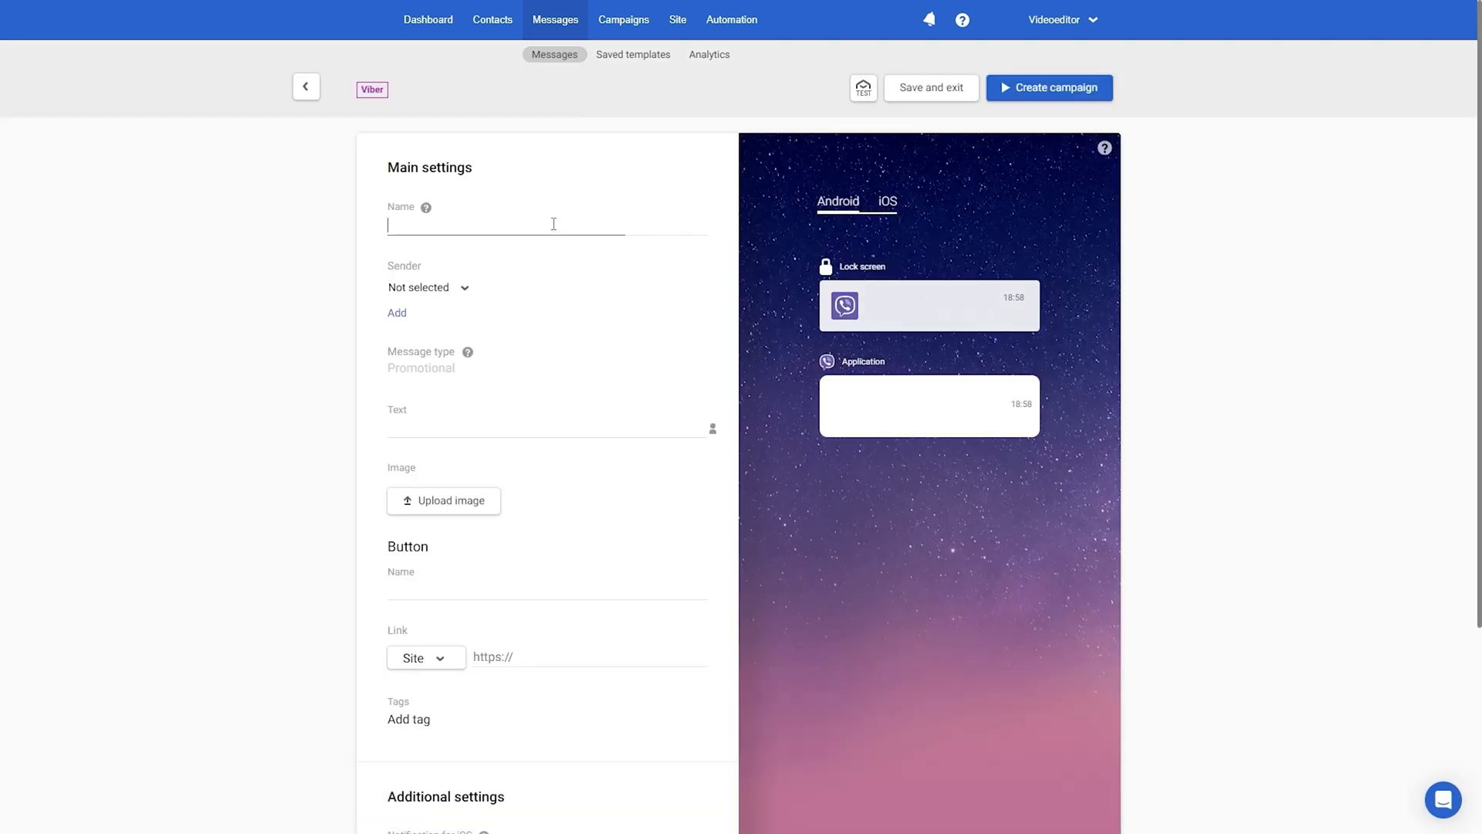
{"action": "type", "text": "Test"}
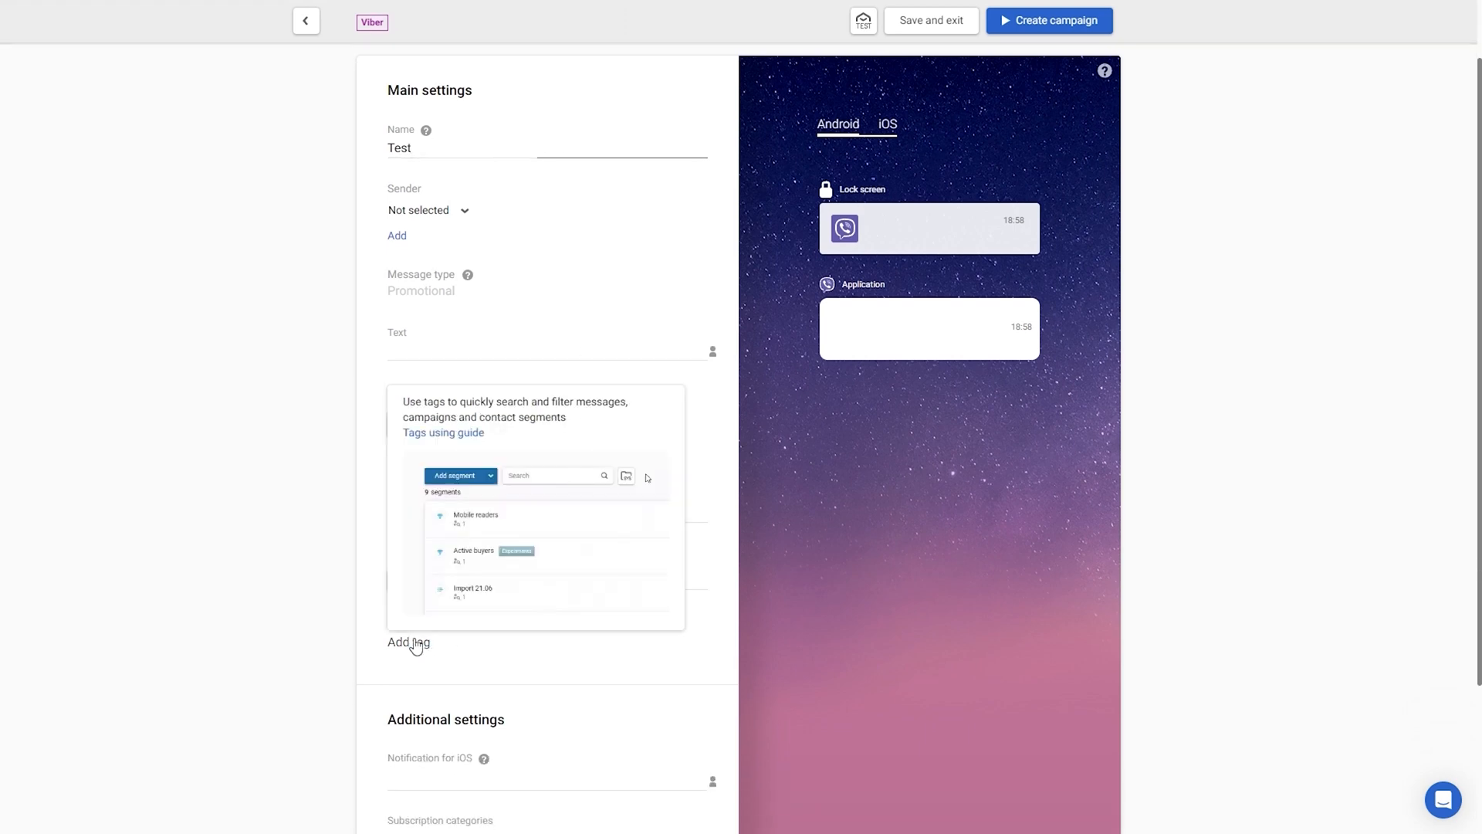
{"action": "left_click", "coordinate": [407, 642]}
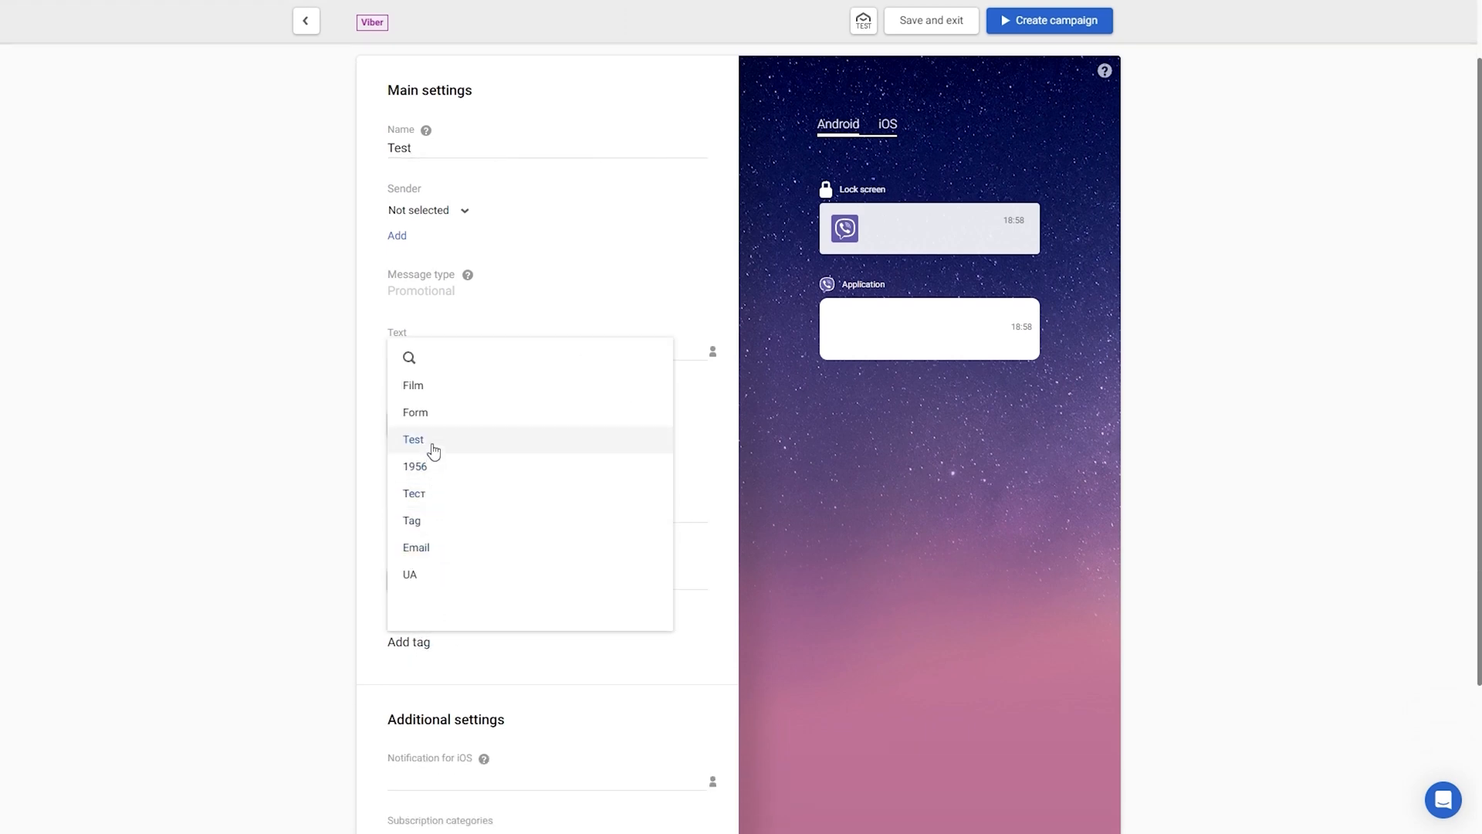
{"action": "left_click", "coordinate": [415, 412]}
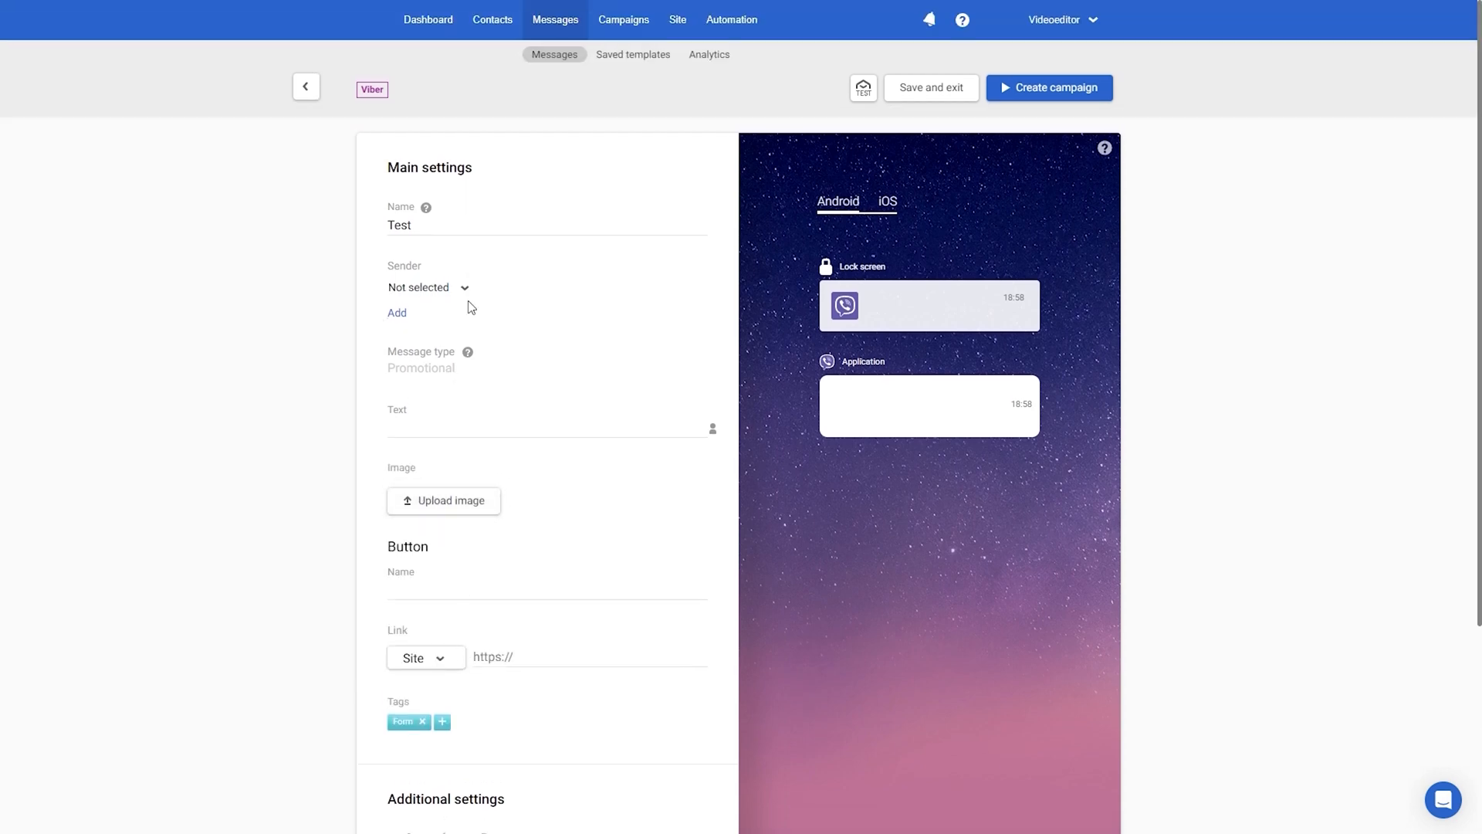
{"action": "mouse_move", "coordinate": [448, 421]}
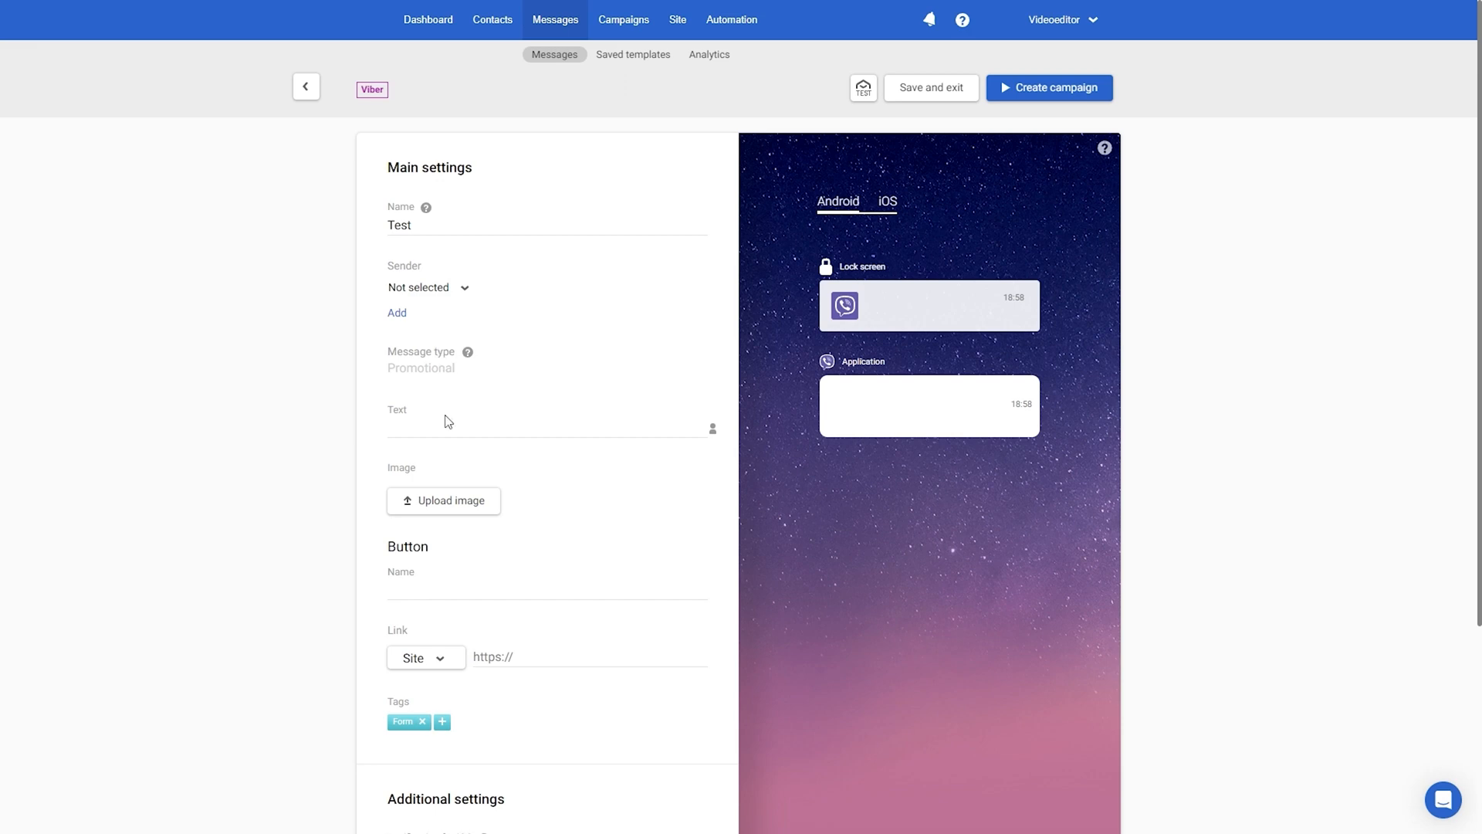
Step: Add text 'Hello my dear', the bookshelf image, a 'Choose a book' button and iOS notification 'sorry ('
{"action": "type", "text": "Hello my dear"}
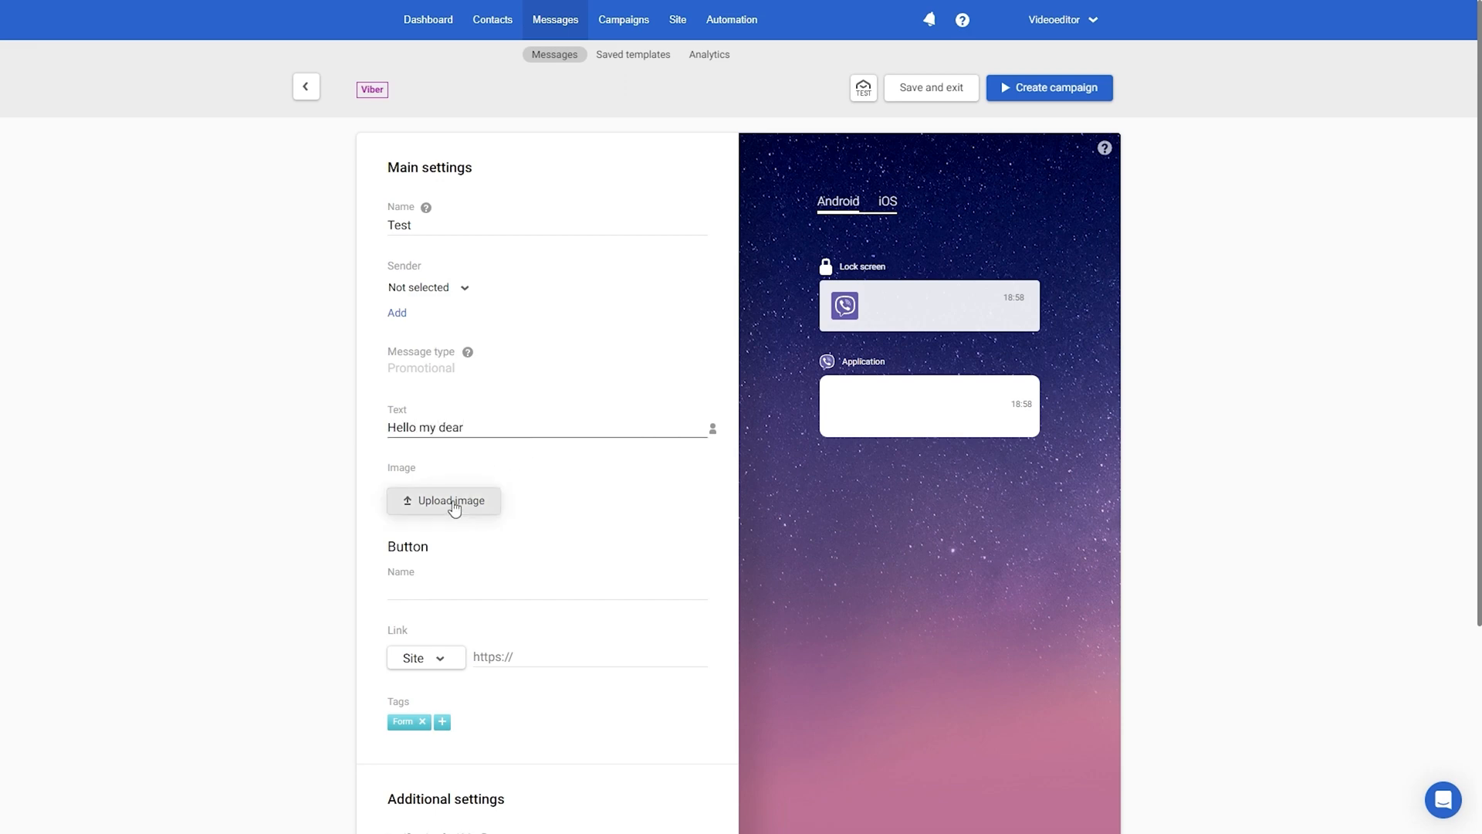
{"action": "left_click", "coordinate": [449, 500]}
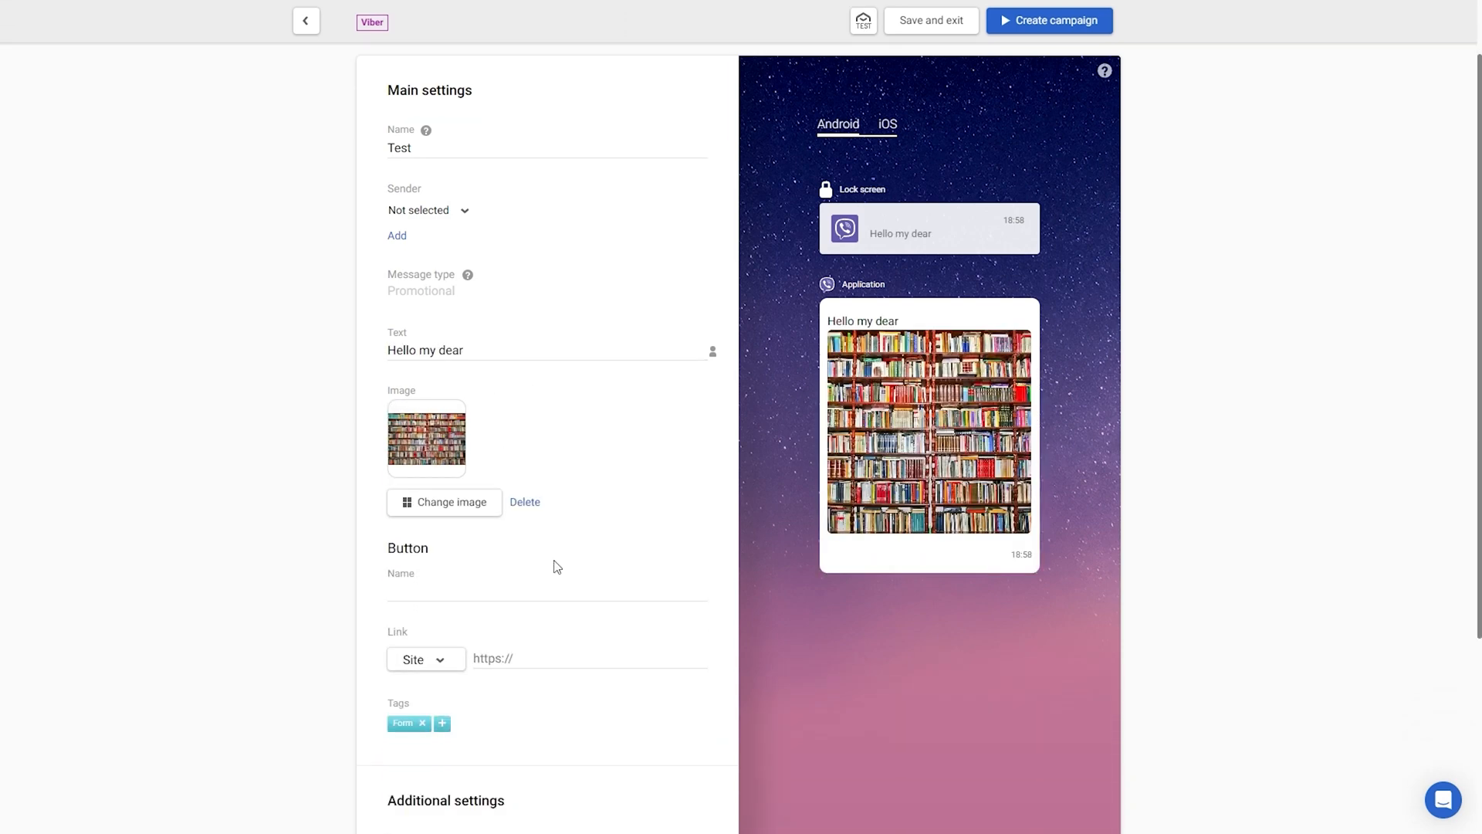
{"action": "type", "text": "Choose a book"}
{"action": "type", "text": "https://yespo.io/"}
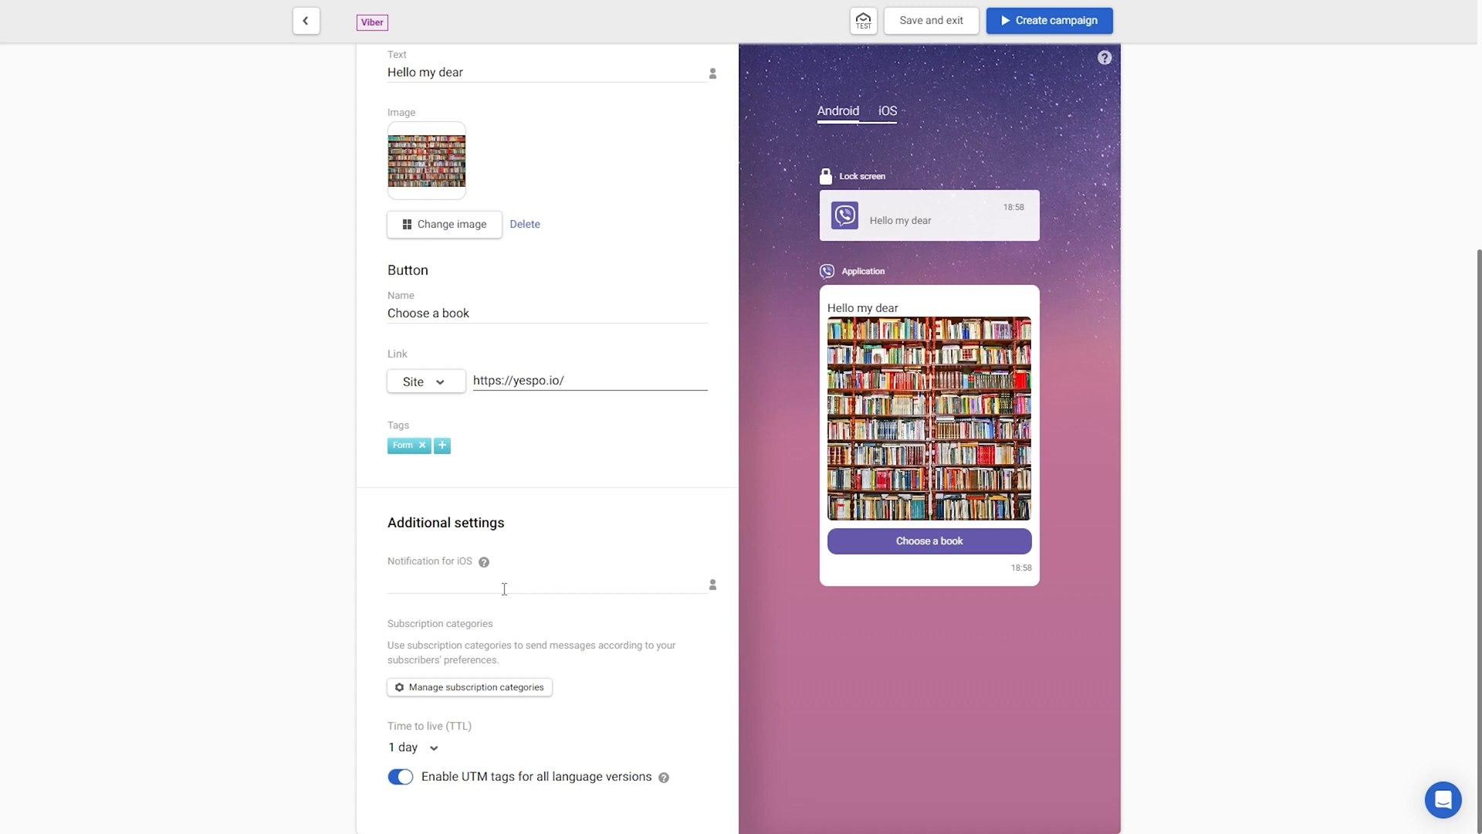
{"action": "type", "text": "sorry ("}
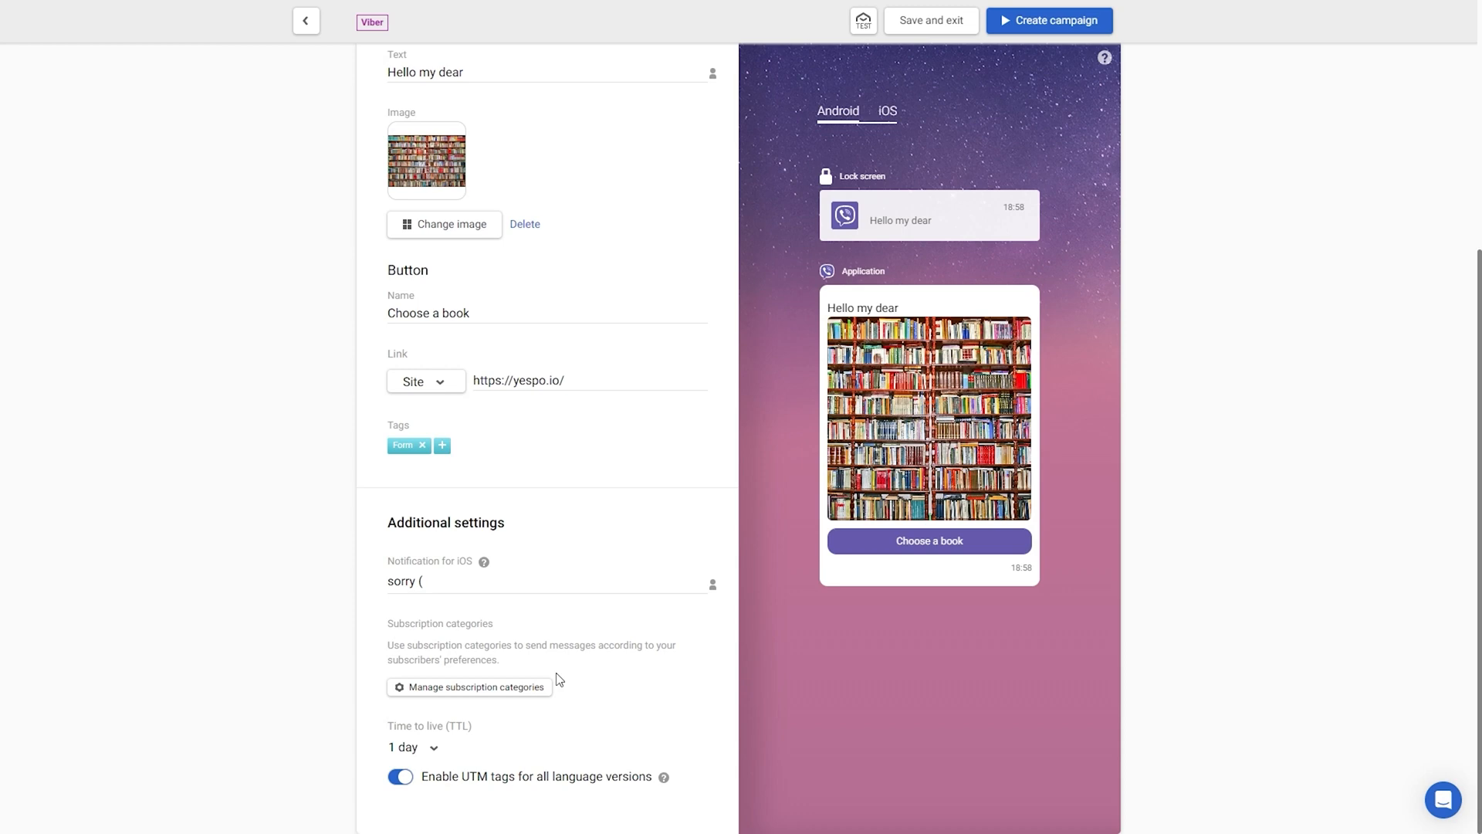
{"action": "mouse_move", "coordinate": [534, 691]}
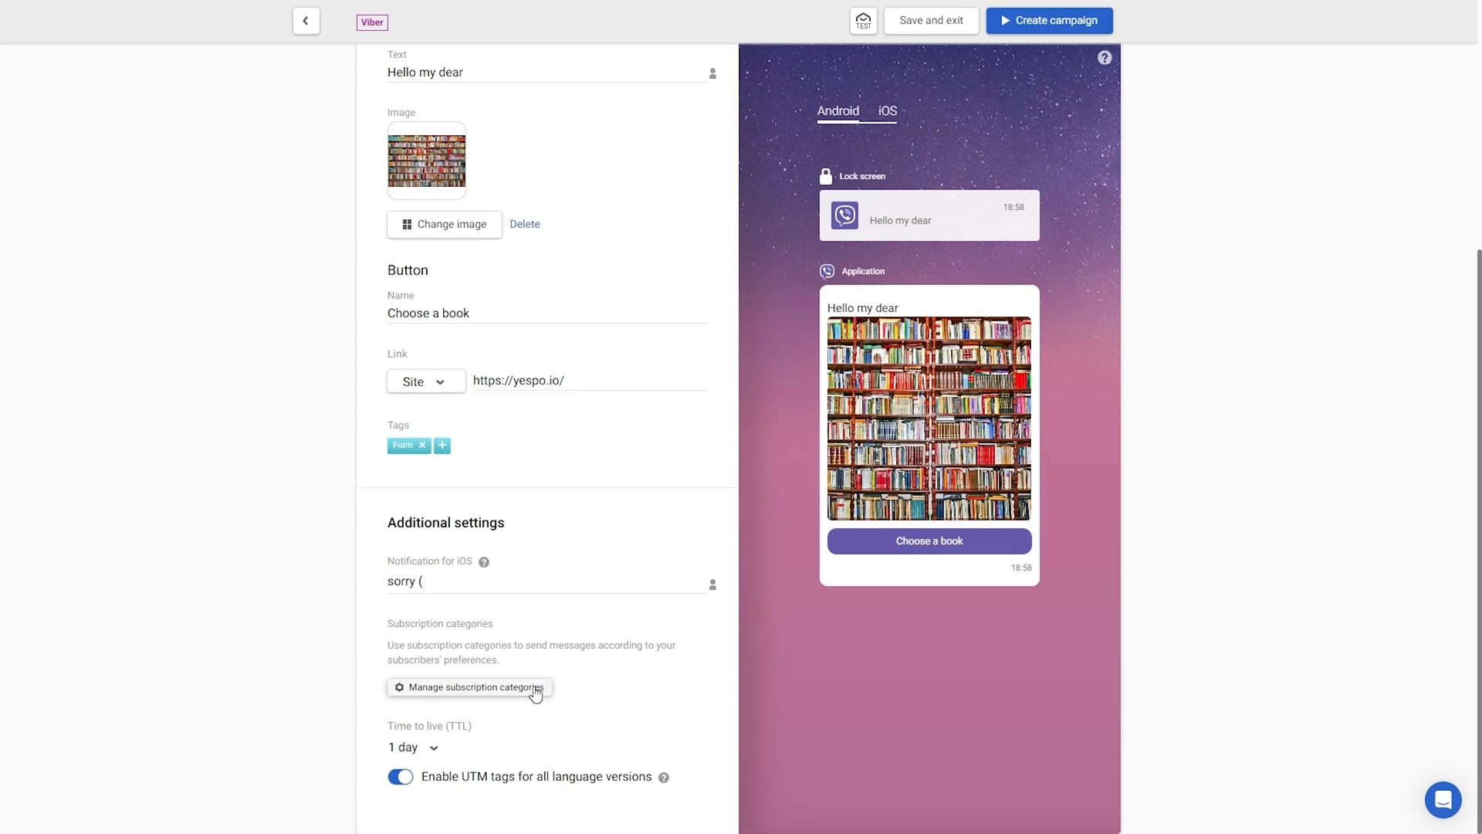
Step: Keep the message time to live at 1 day in the TTL dropdown
{"action": "left_click", "coordinate": [413, 747]}
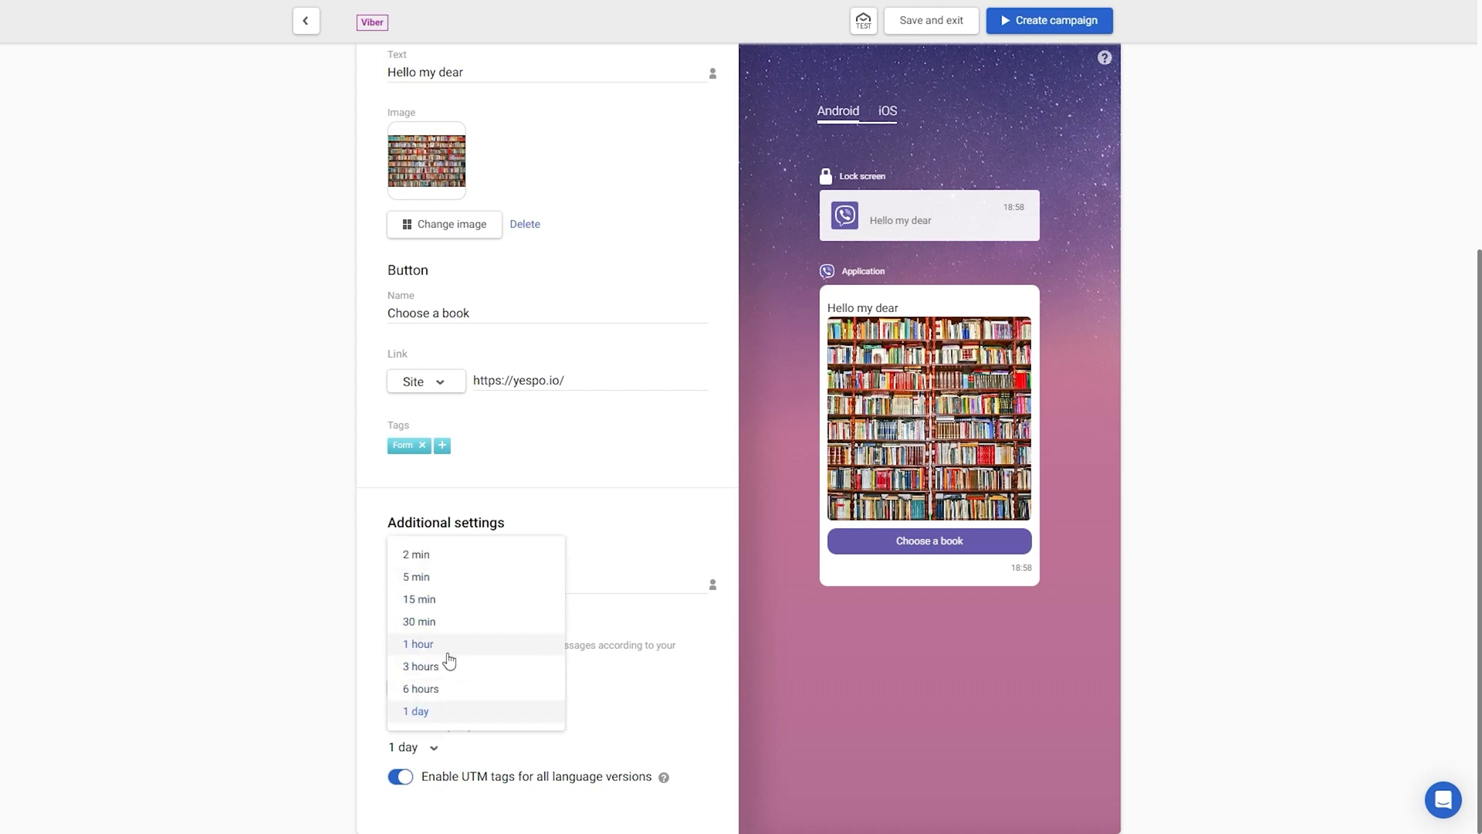
{"action": "left_click", "coordinate": [415, 710]}
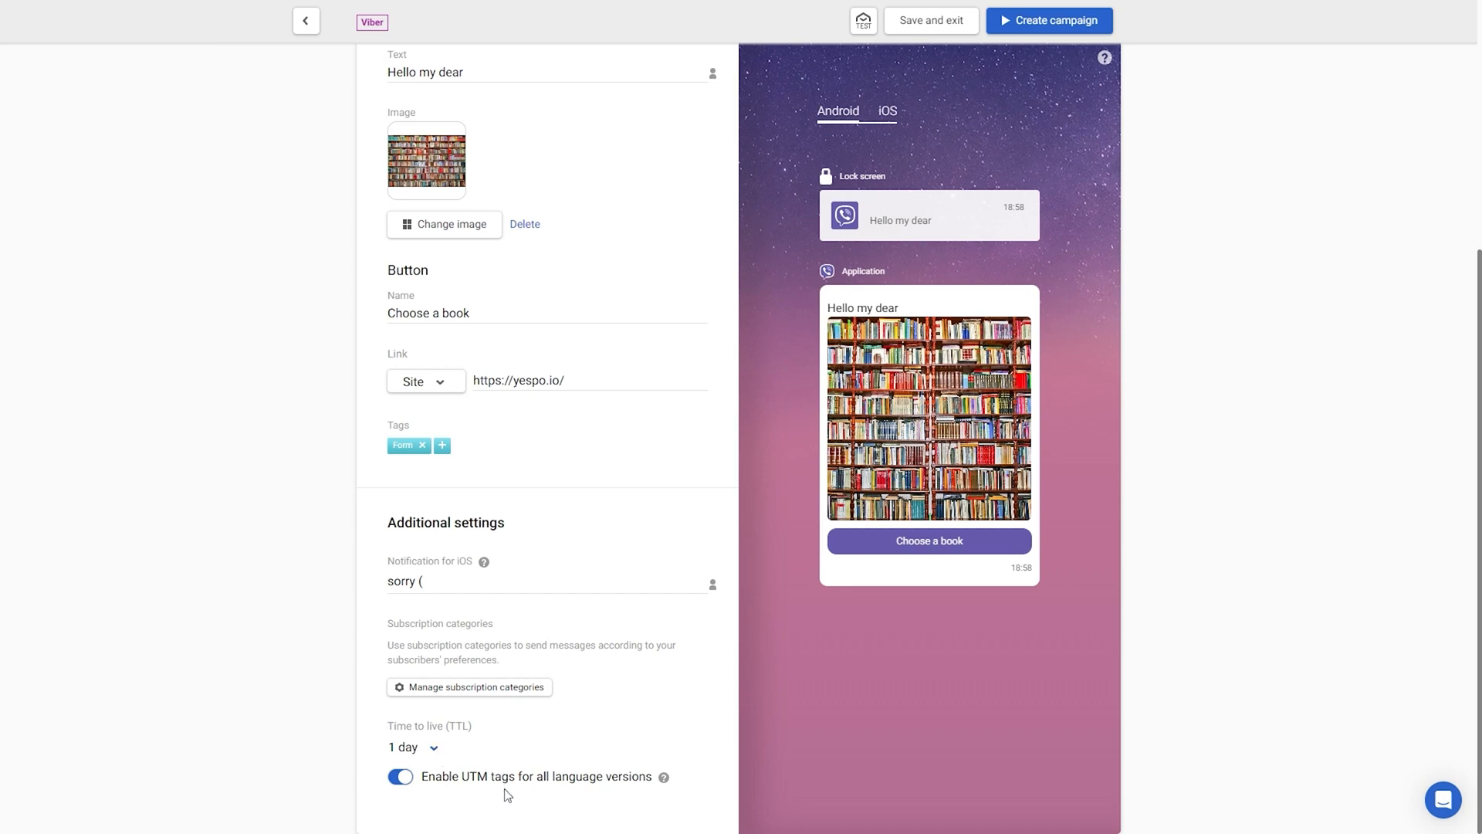
{"action": "mouse_move", "coordinate": [653, 778]}
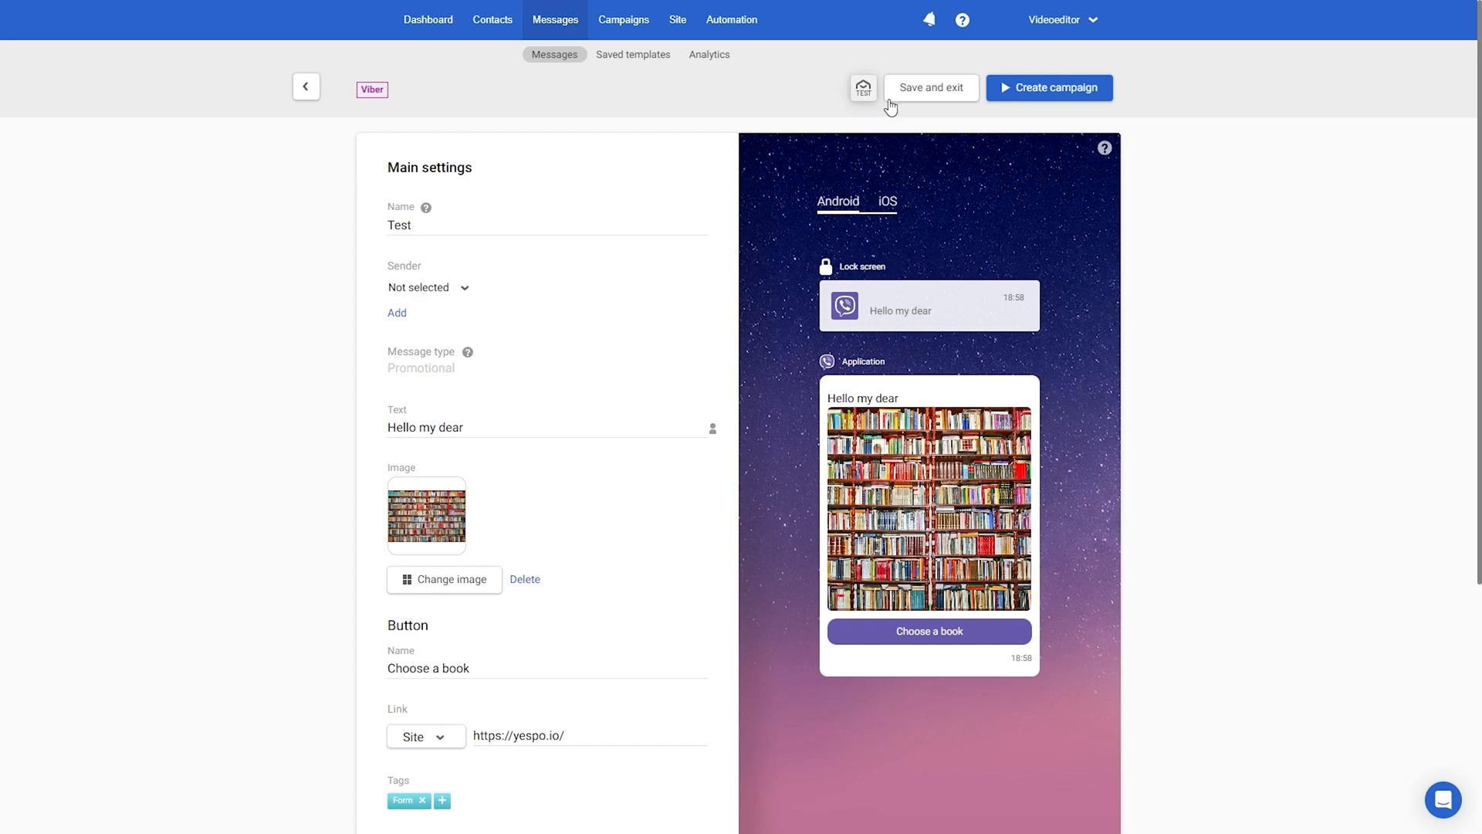
{"action": "mouse_move", "coordinate": [1033, 108]}
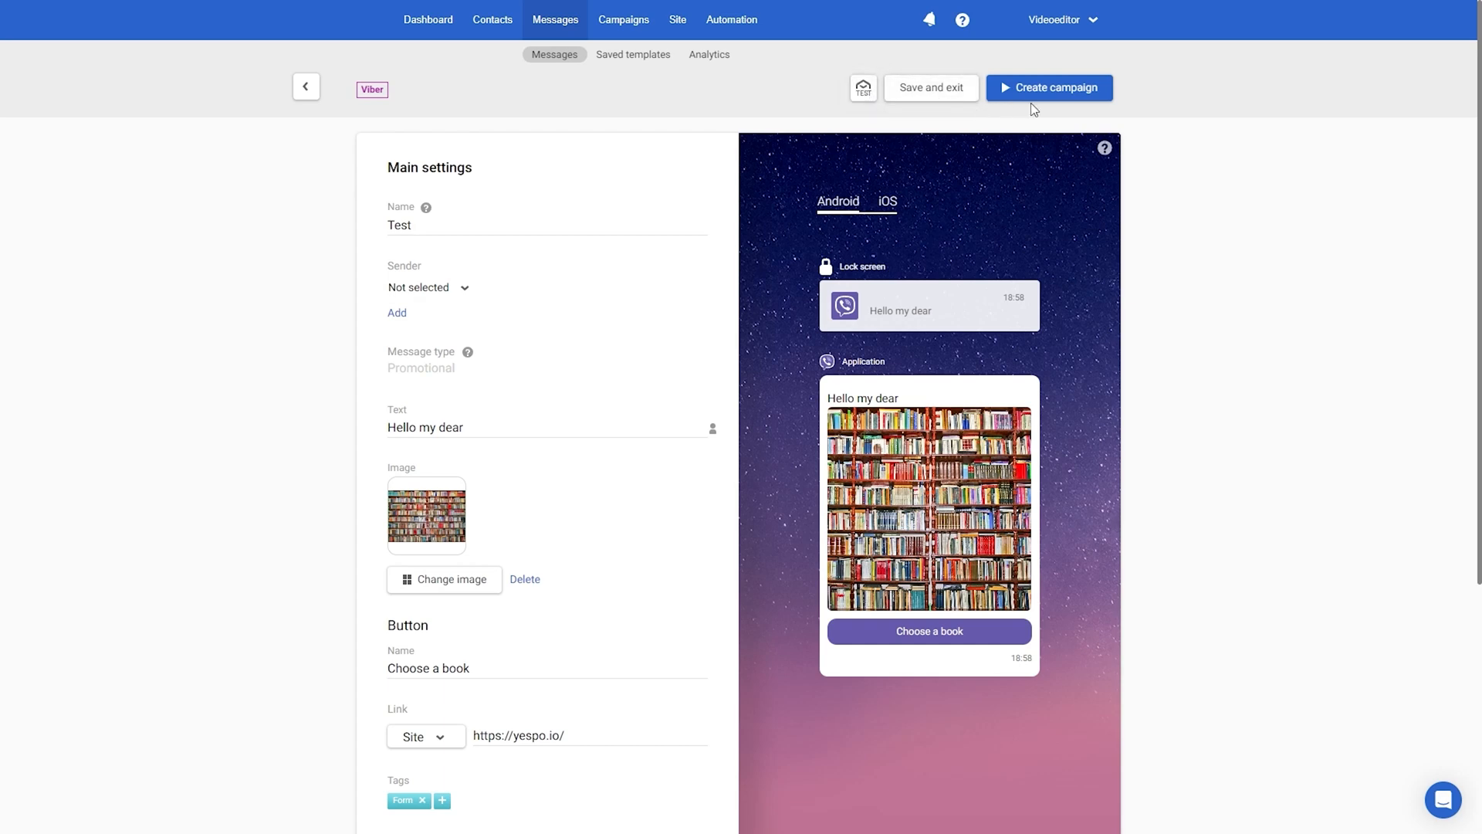
Step: Attempt Create campaign, which reports the sender cannot be blank
{"action": "left_click", "coordinate": [930, 86]}
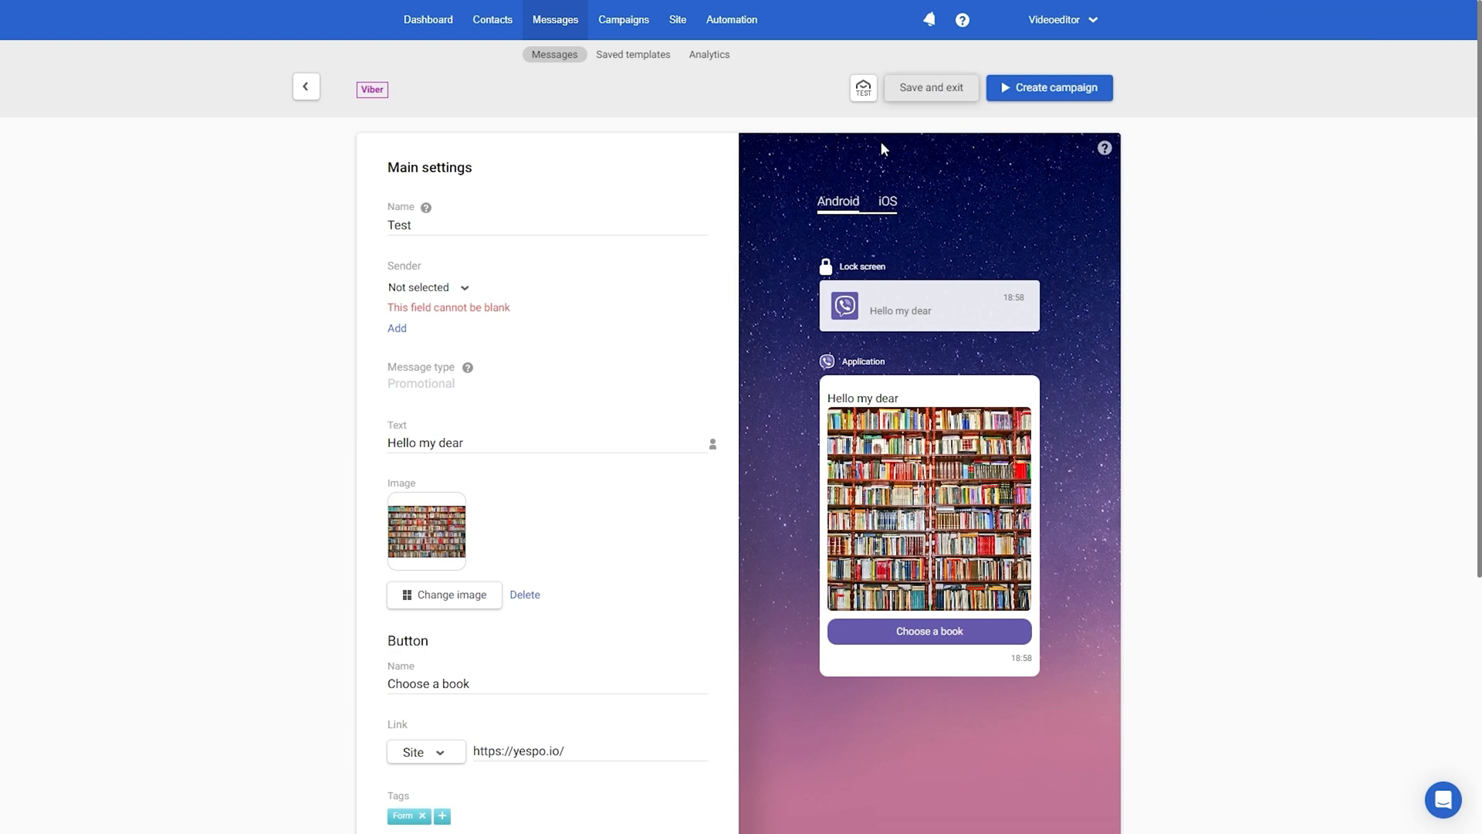
{"action": "mouse_move", "coordinate": [441, 295]}
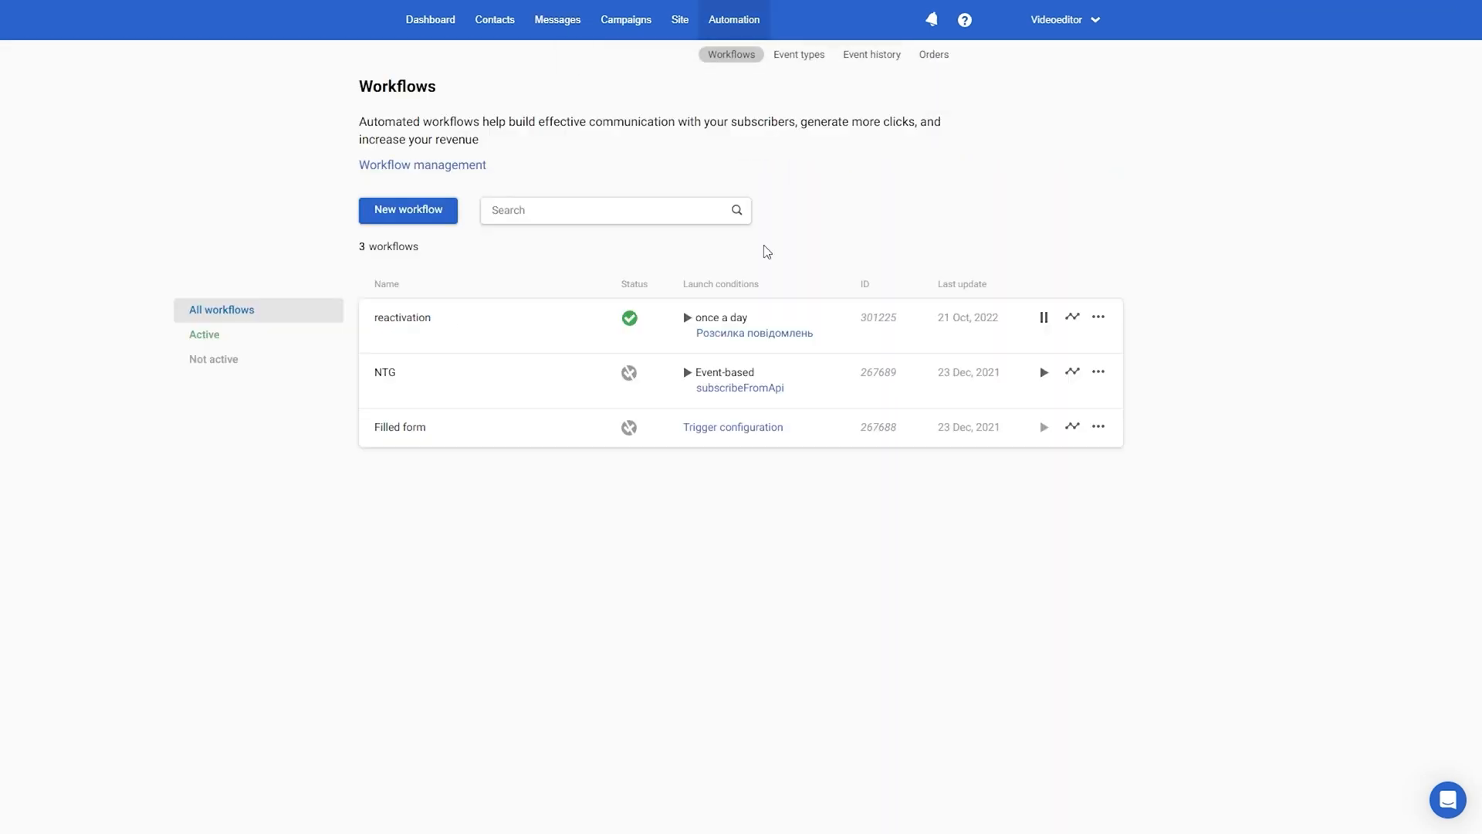
Step: Create a new workflow linking Start → Viber → End and select the Viber block
{"action": "left_click", "coordinate": [407, 210]}
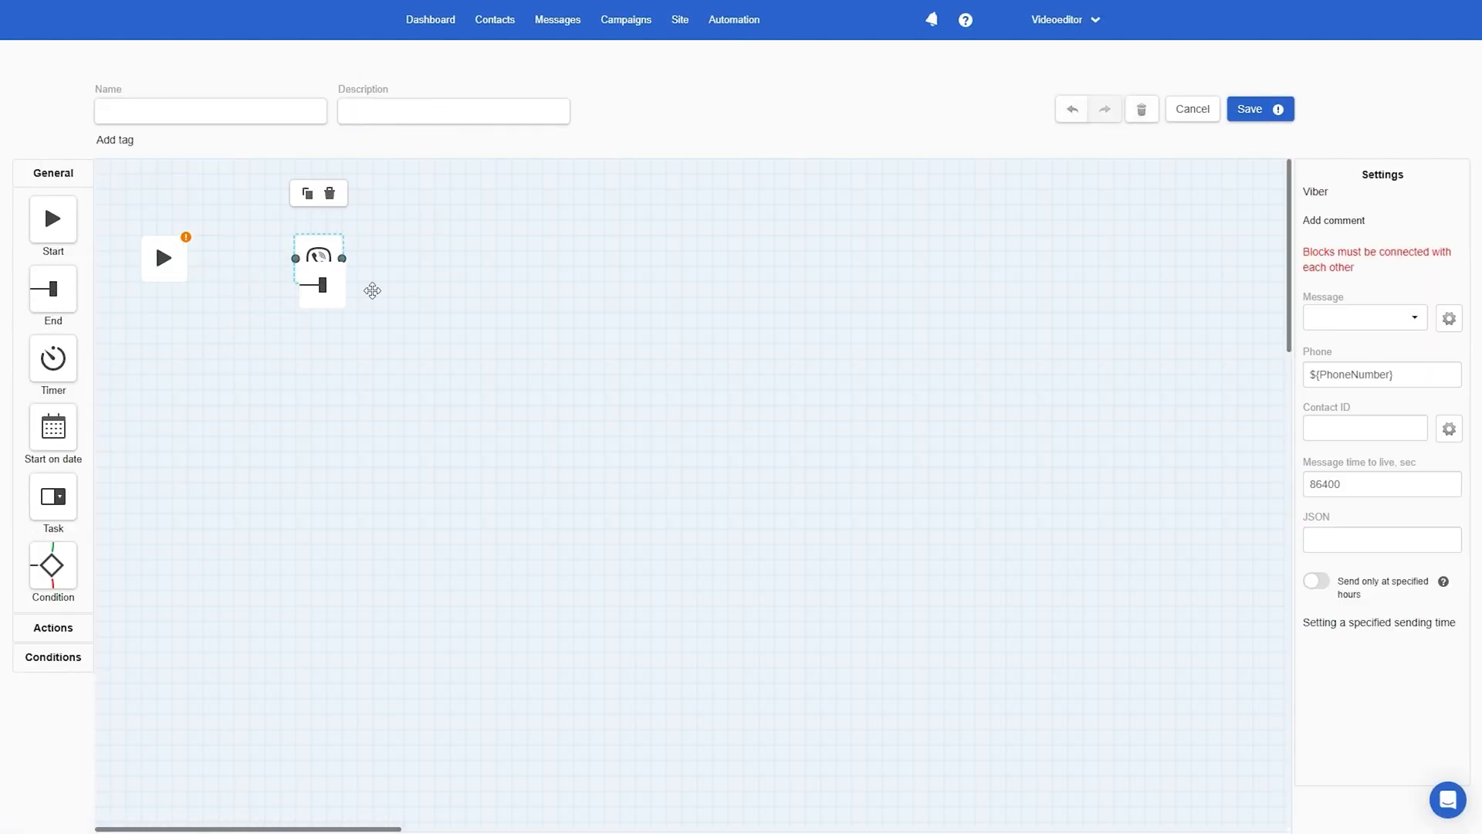
{"action": "left_click_drag", "start_coordinate": [343, 258], "coordinate": [466, 275]}
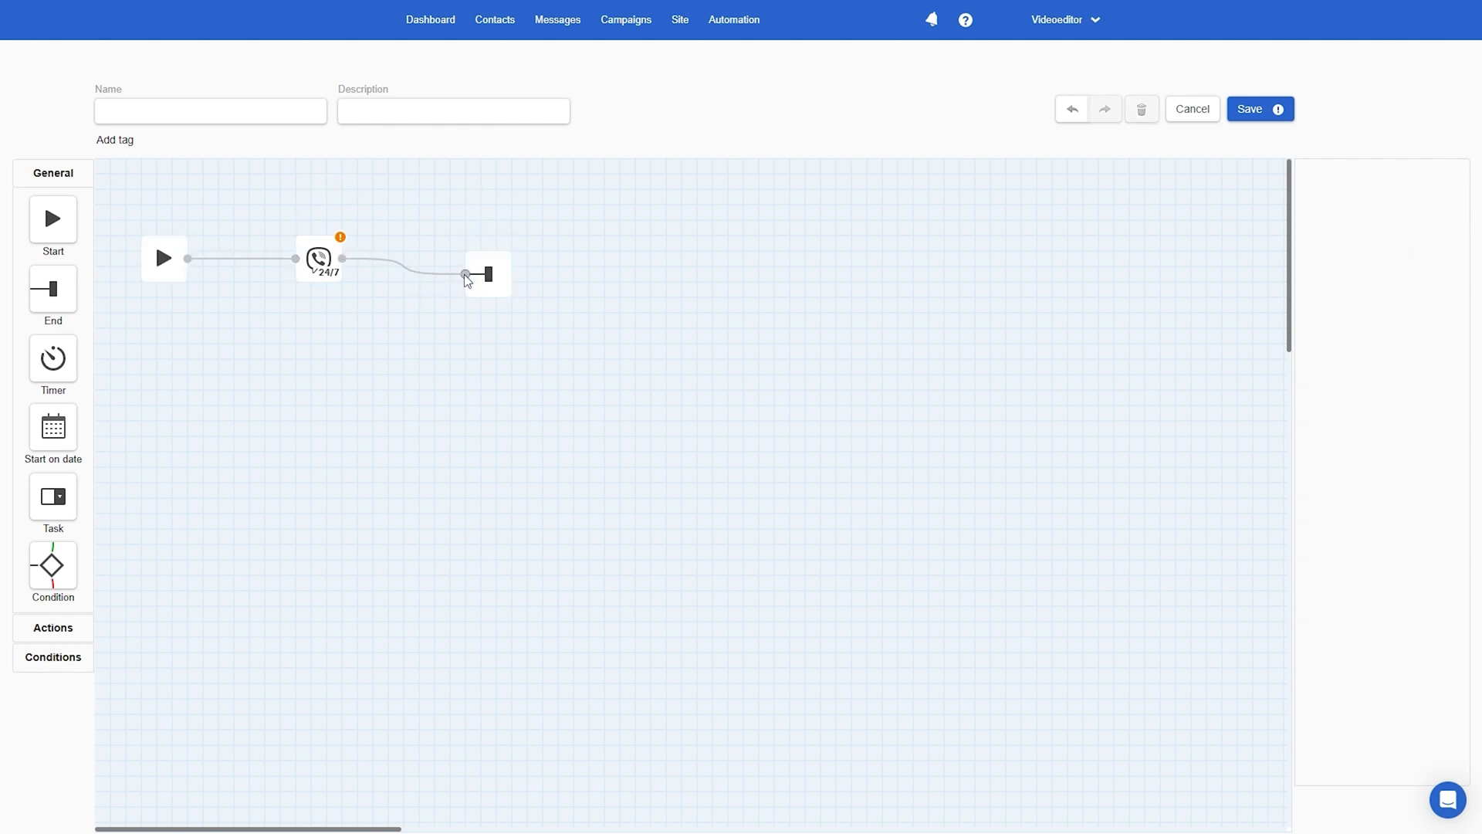
{"action": "left_click", "coordinate": [318, 260]}
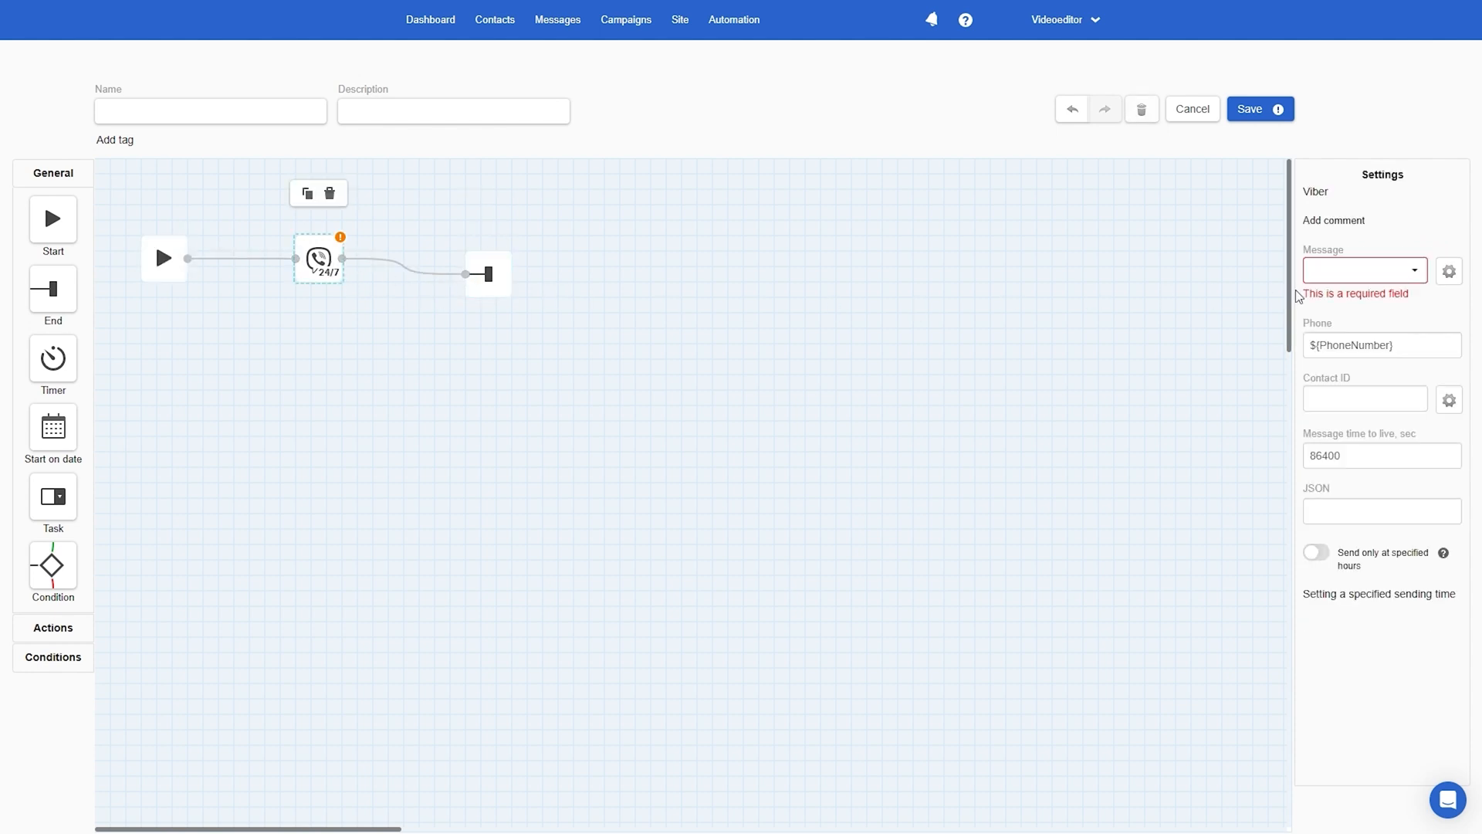